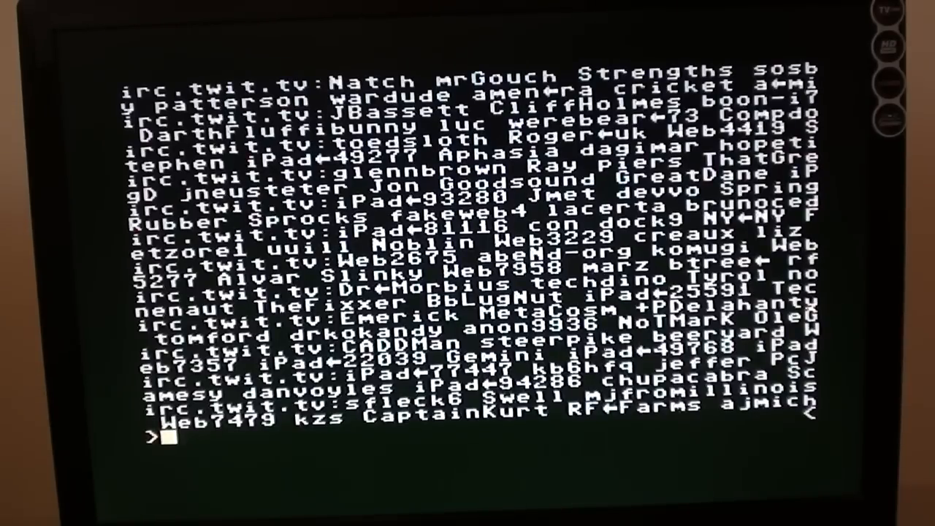
# - Scroll down as the channel's user list finishes and the IRC chat keeps flowing
pyautogui.scroll(-3)
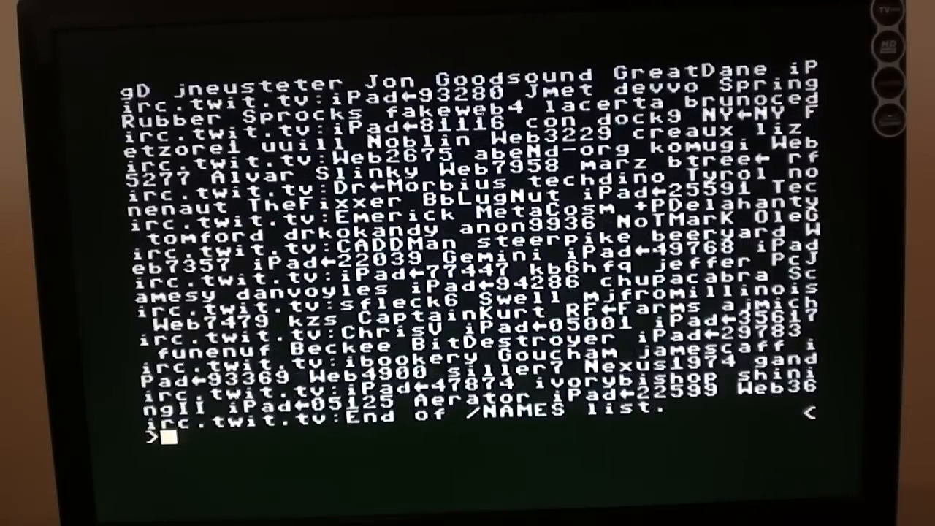
pyautogui.scroll(-3)
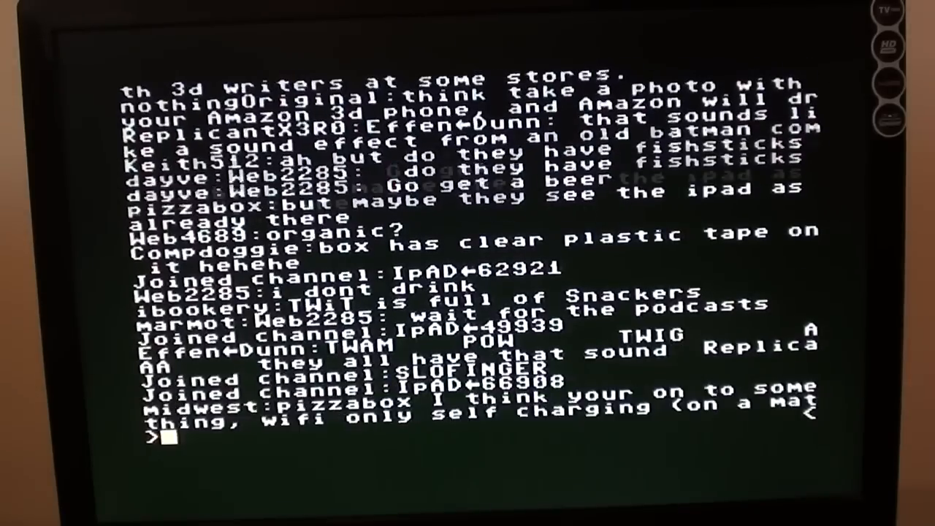
pyautogui.scroll(-3)
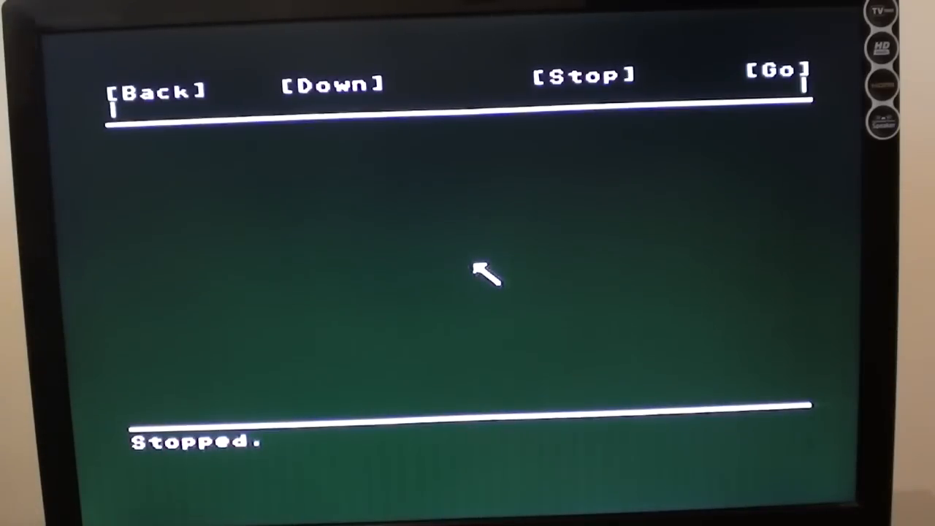
# - Place the cursor in the browser's address field to begin entering a URL
pyautogui.click(155, 89)
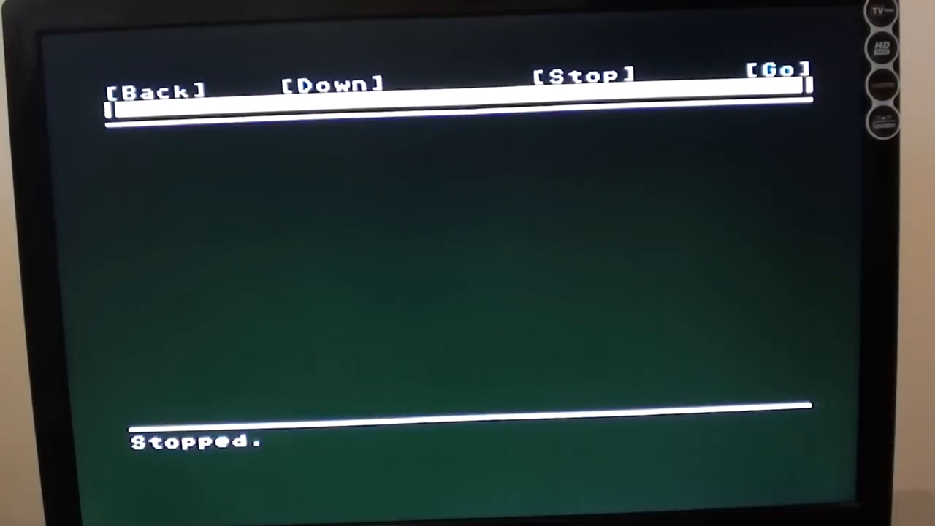
# - Enter the site address beginning 'amiga.' in the browser's URL field
pyautogui.write('a')
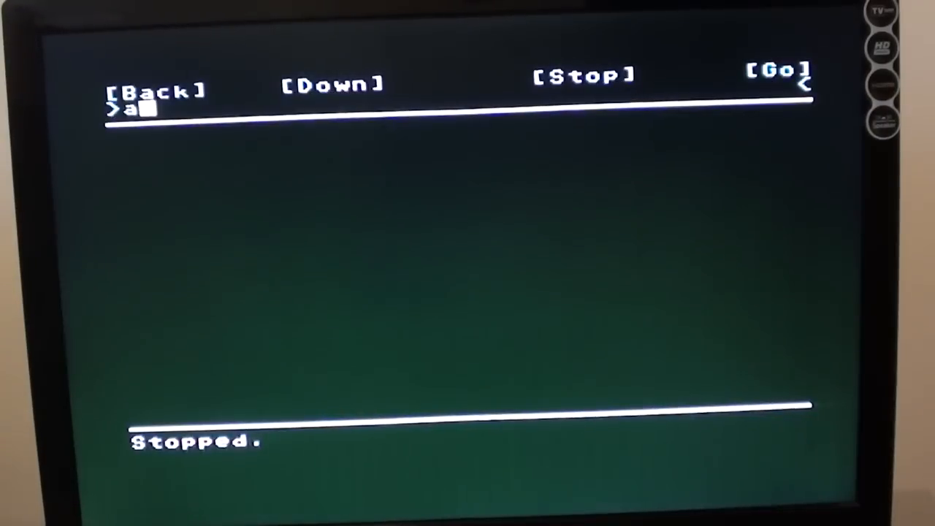
pyautogui.write('miga.')
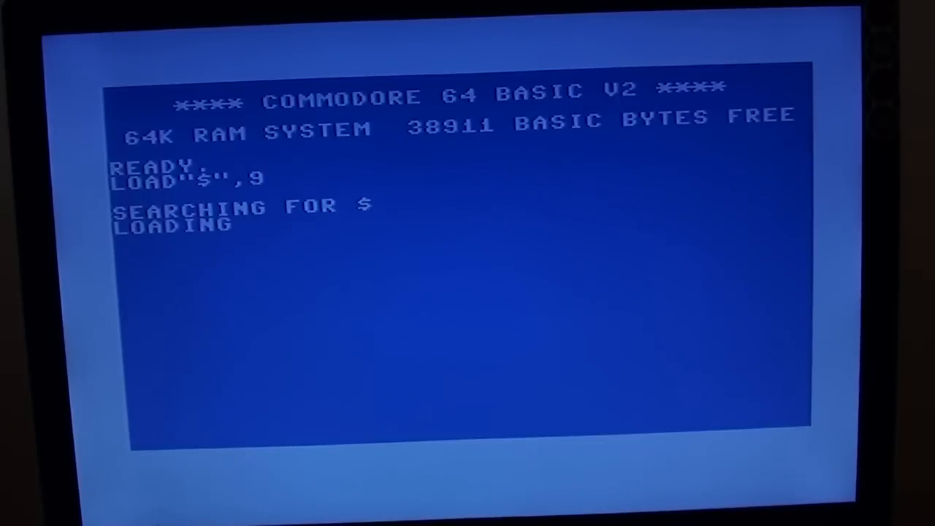
# - Enter LIST at the BASIC prompt to display the drive 9 directory
pyautogui.write('RU')
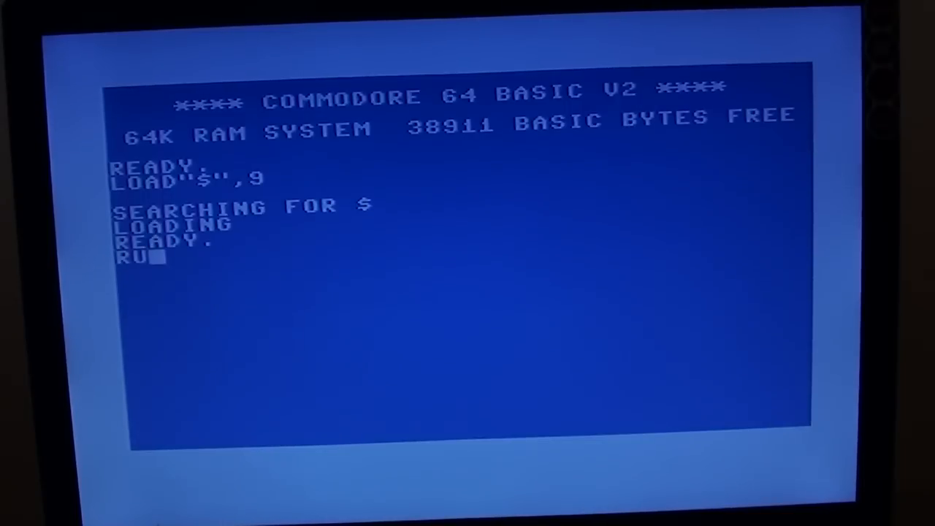
pyautogui.write('LI')
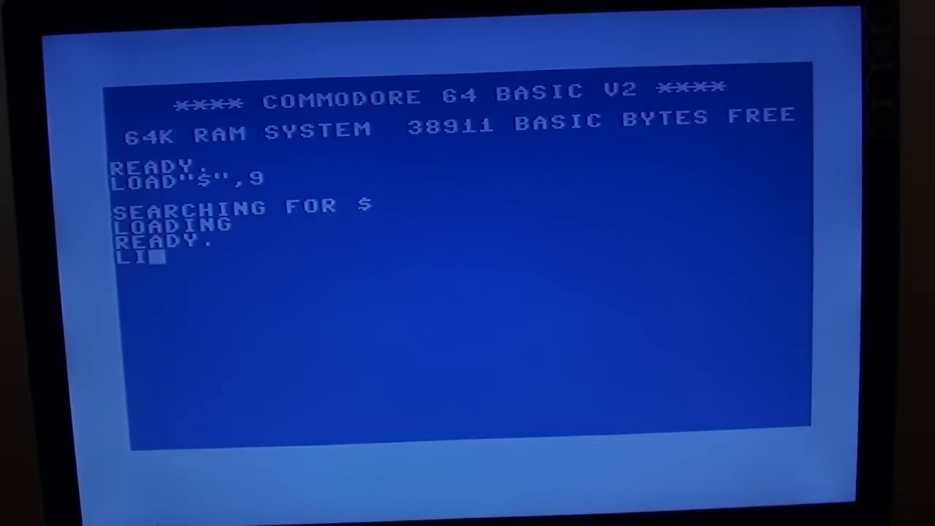
pyautogui.write('ST')
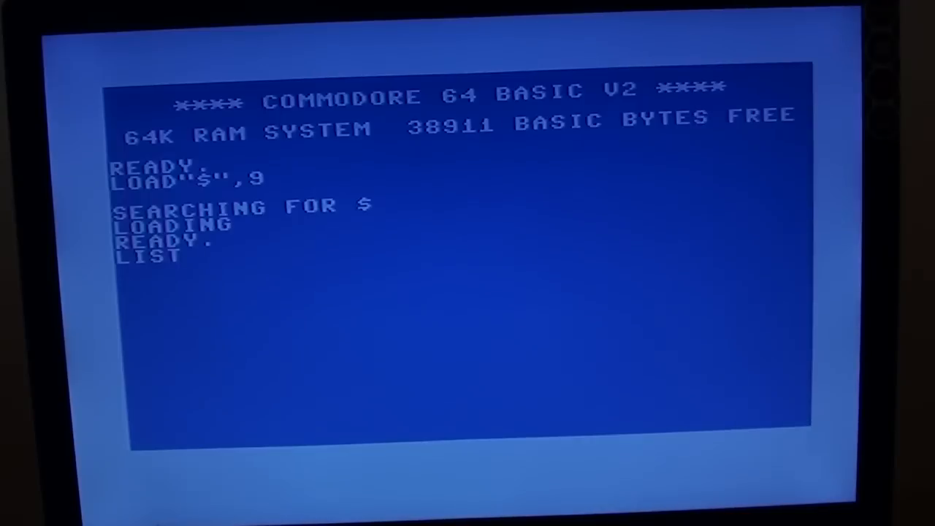